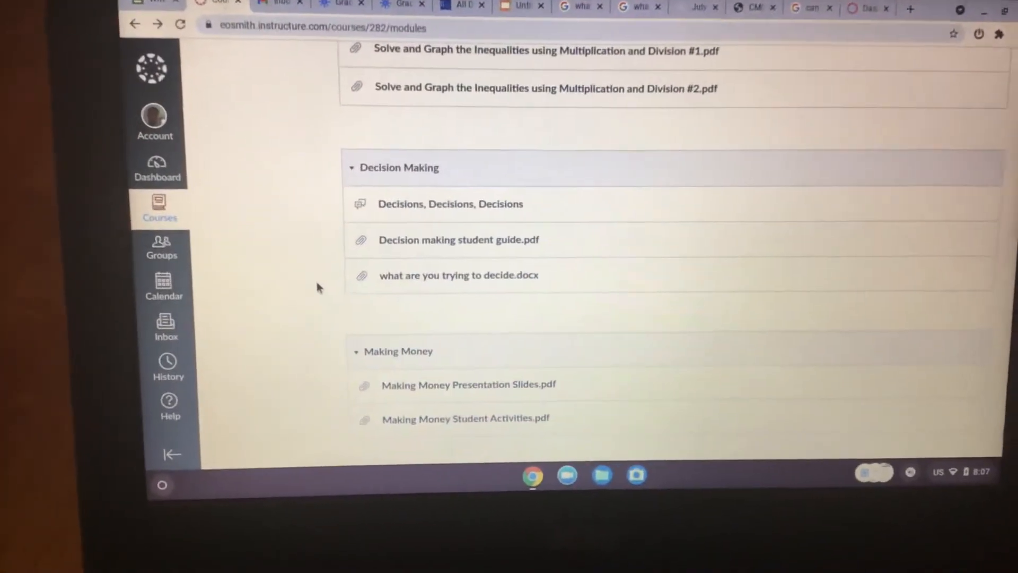
Open 'Making Money Presentation Slides.pdf' from the Making Money module and download it.
{"action": "scroll", "scroll_direction": "down", "scroll_amount": 3}
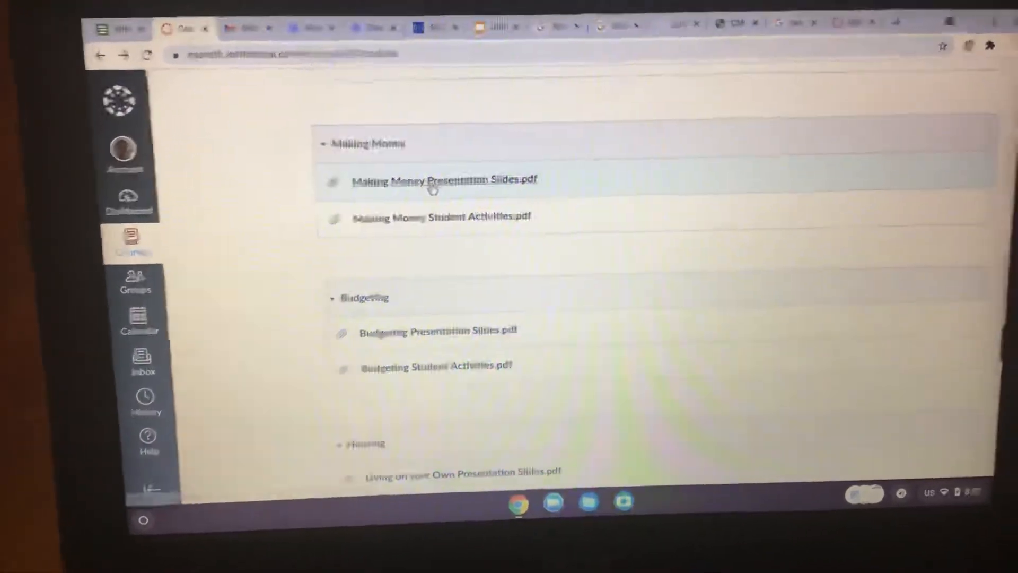
{"action": "left_click", "coordinate": [445, 180]}
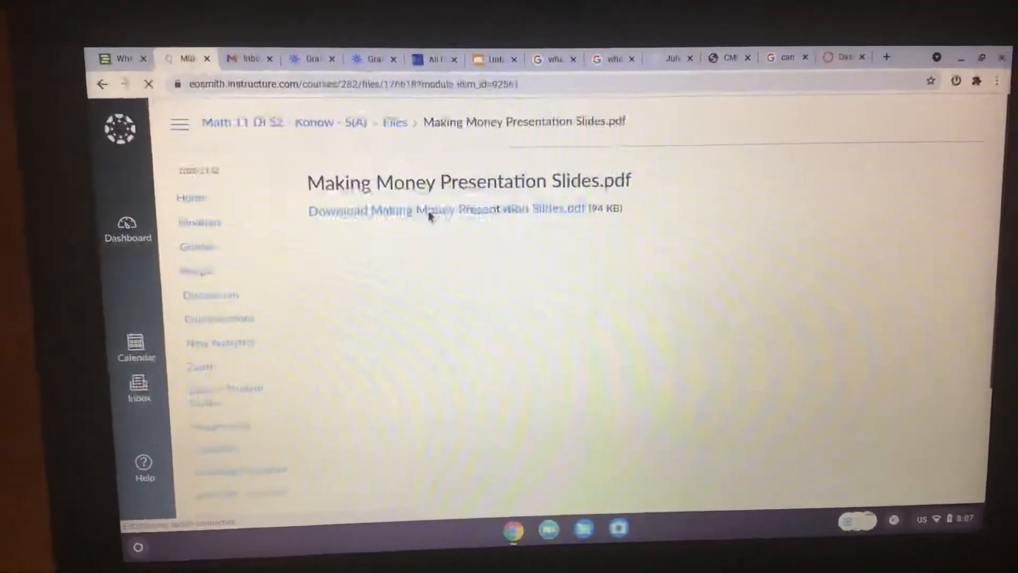
{"action": "left_click", "coordinate": [459, 213]}
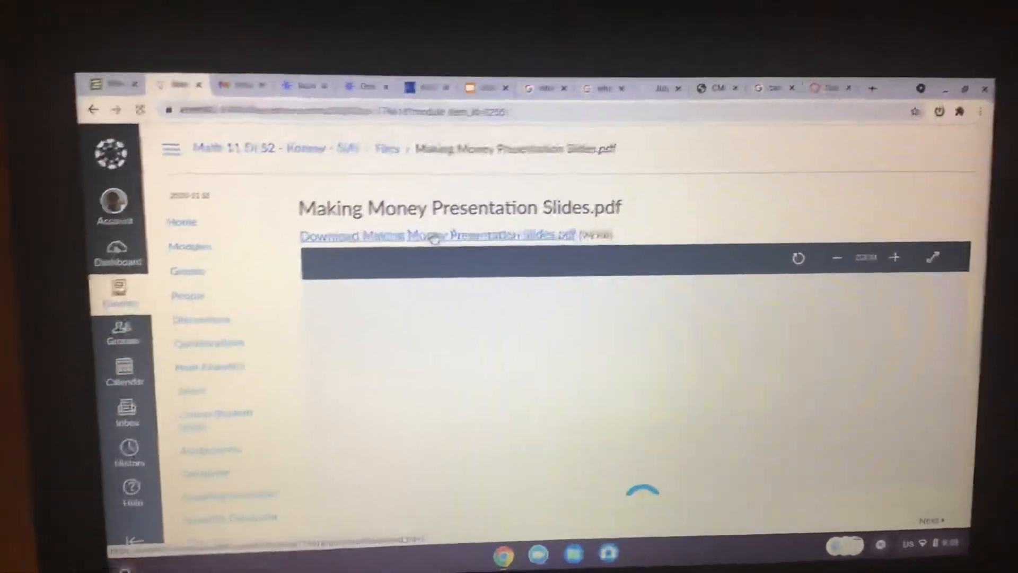
Open the downloaded presentation slides as a full PDF in Chrome's viewer.
{"action": "left_click", "coordinate": [428, 233]}
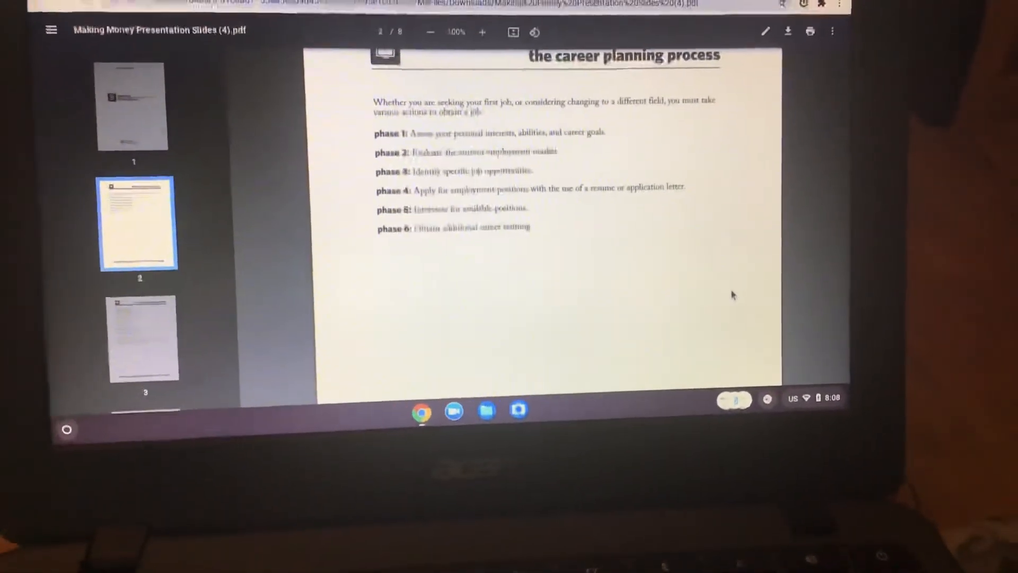
Scroll through slides 3 to 5 on interviews and benefits to the pay stub slide.
{"action": "scroll", "scroll_direction": "down", "scroll_amount": 3}
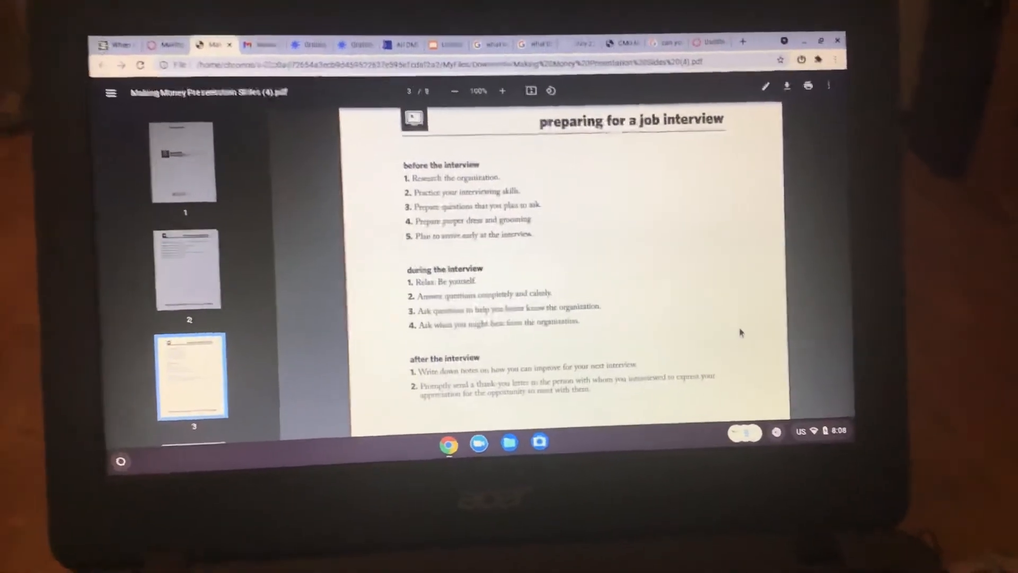
{"action": "scroll", "scroll_direction": "down", "scroll_amount": 3}
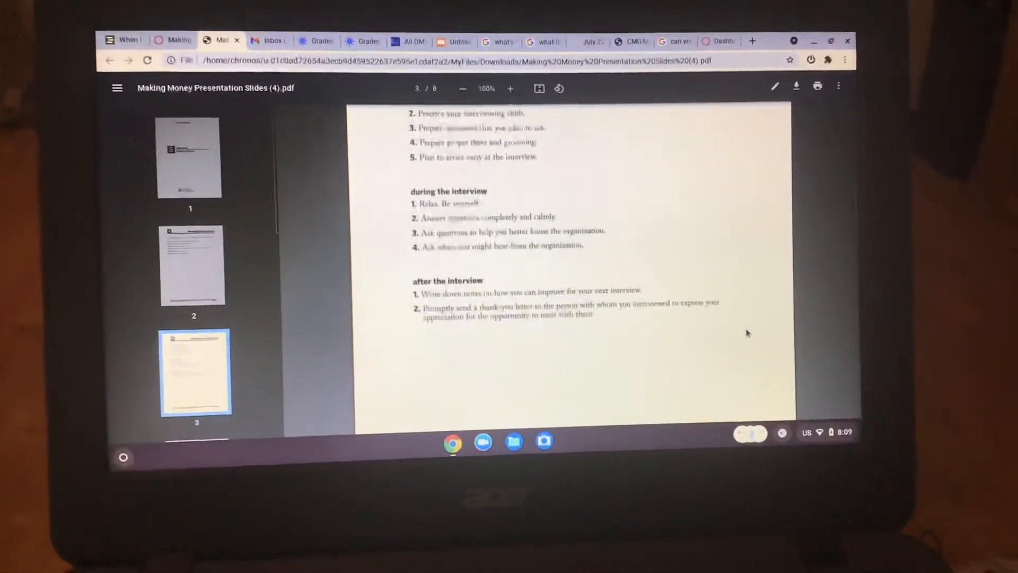
{"action": "scroll", "scroll_direction": "down", "scroll_amount": 3}
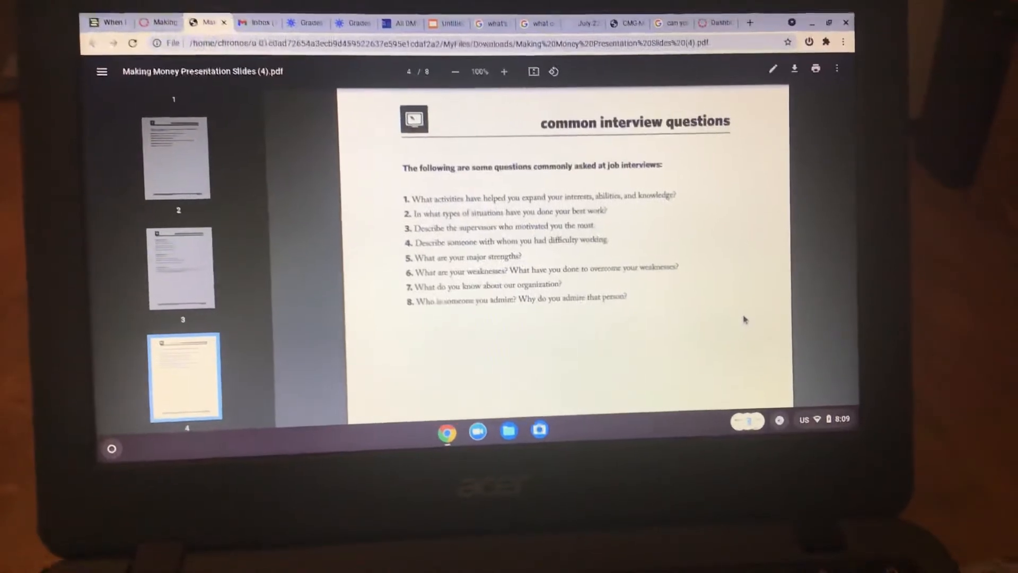
{"action": "scroll", "scroll_direction": "down", "scroll_amount": 3}
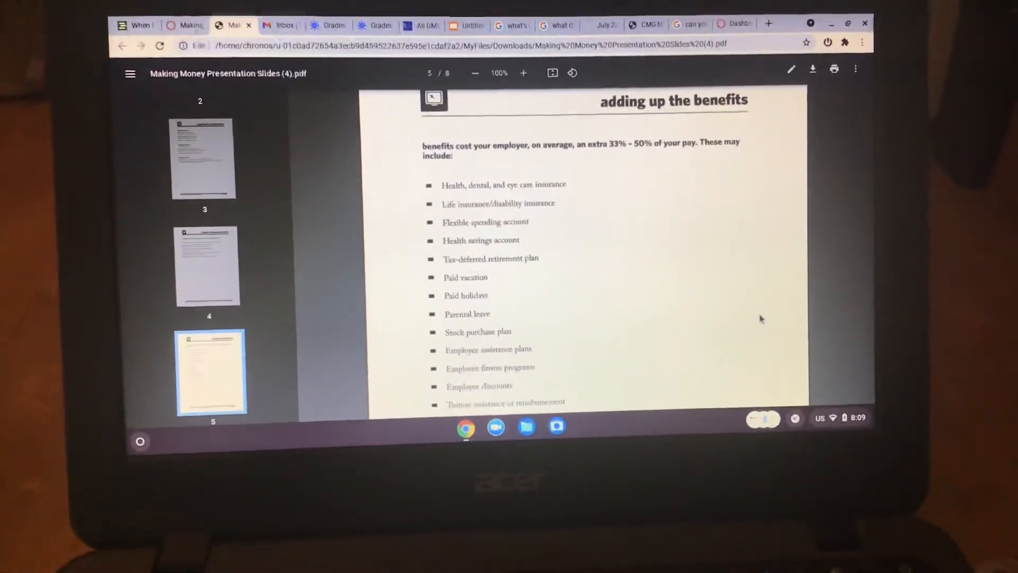
{"action": "scroll", "scroll_direction": "down", "scroll_amount": 3}
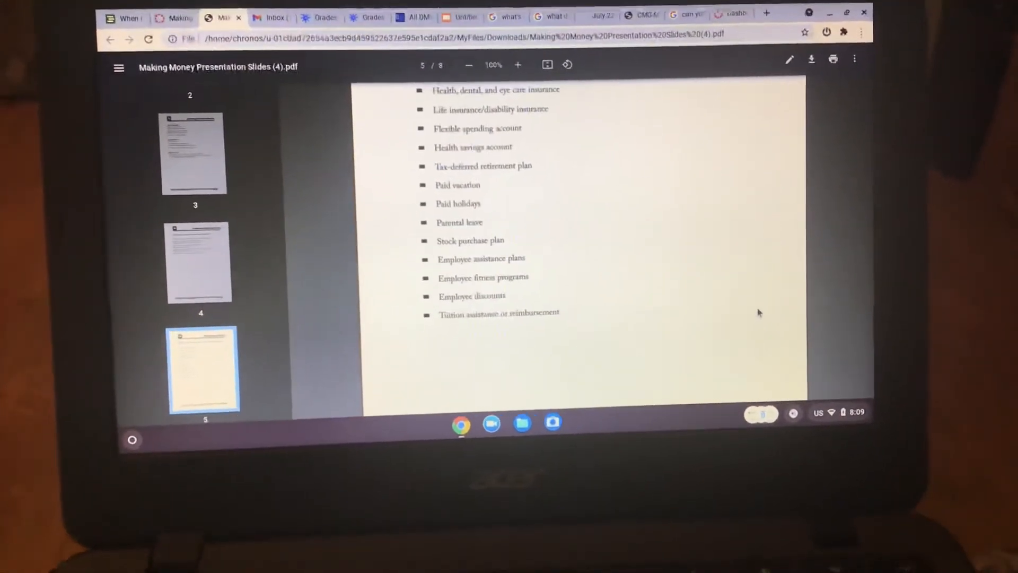
{"action": "scroll", "scroll_direction": "down", "scroll_amount": 3}
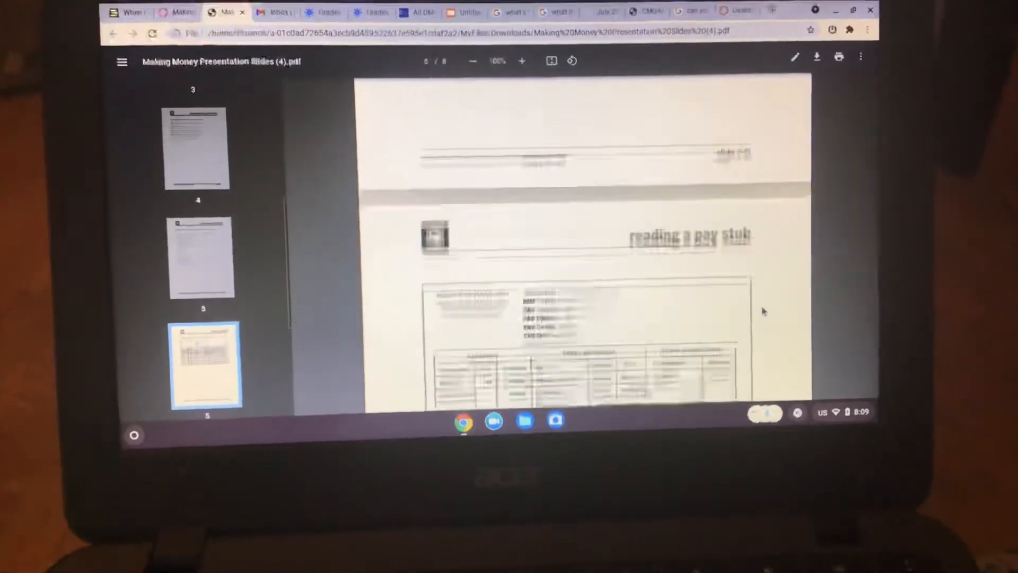
Scroll through slides 6 to 8 on pay stubs and paycheck deductions.
{"action": "scroll", "scroll_direction": "down", "scroll_amount": 3}
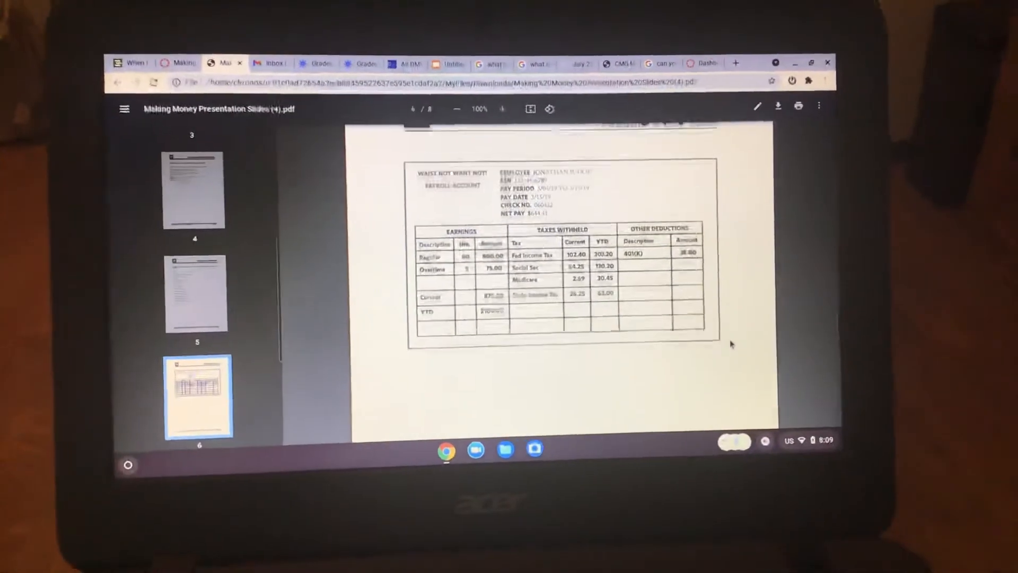
{"action": "scroll", "scroll_direction": "down", "scroll_amount": 3}
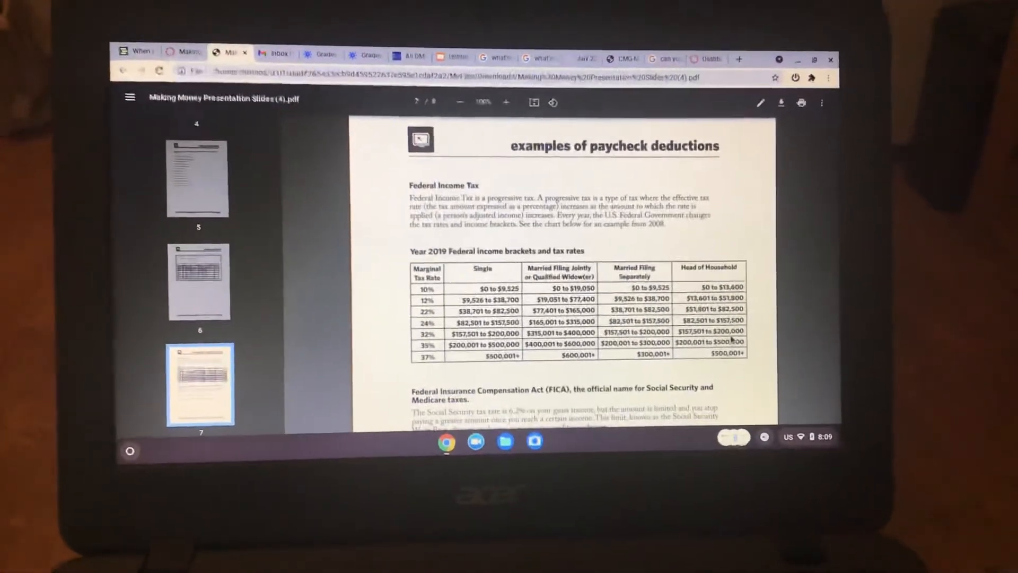
{"action": "scroll", "scroll_direction": "down", "scroll_amount": 3}
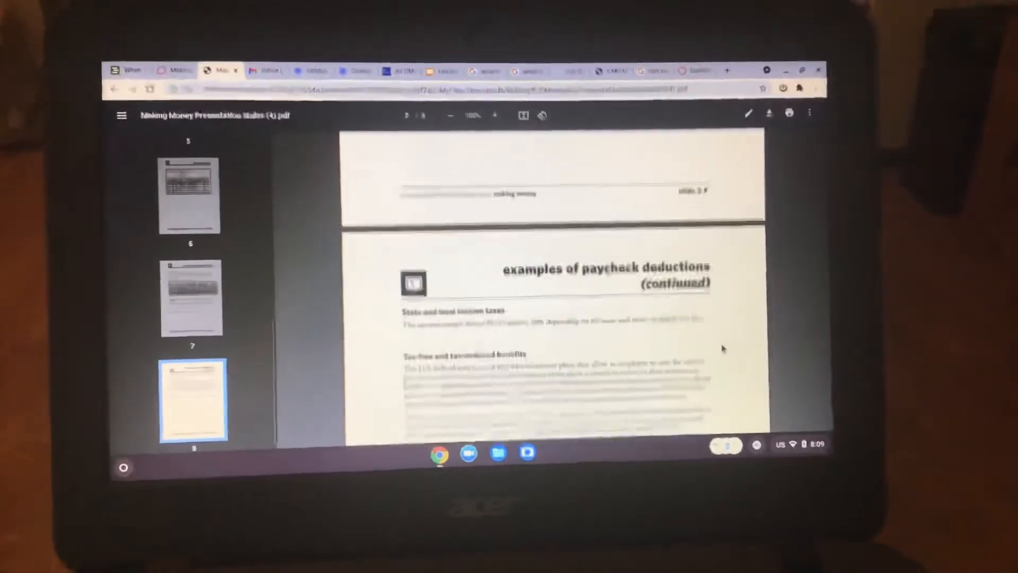
{"action": "scroll", "scroll_direction": "down", "scroll_amount": 3}
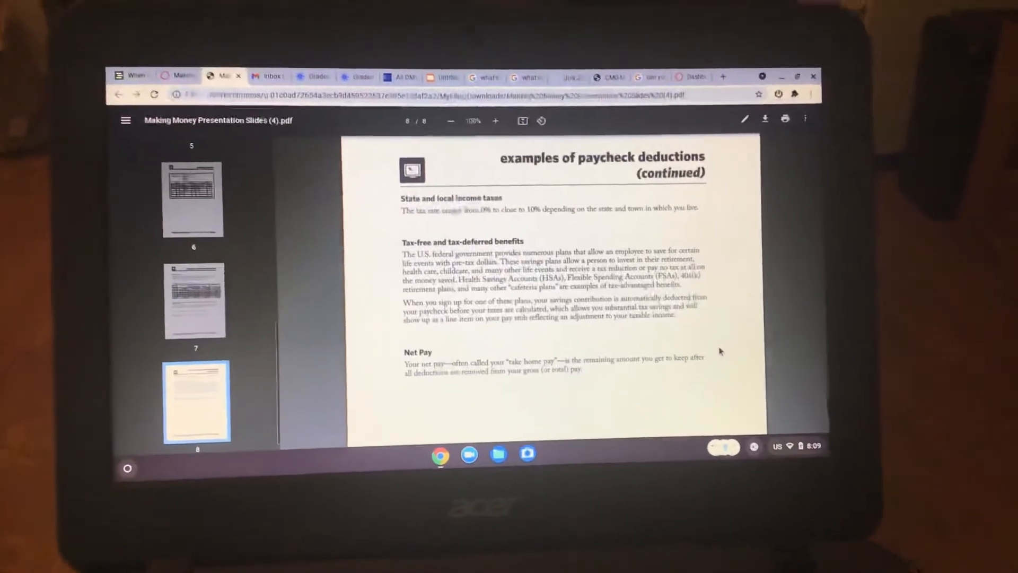
{"action": "scroll", "scroll_direction": "down", "scroll_amount": 3}
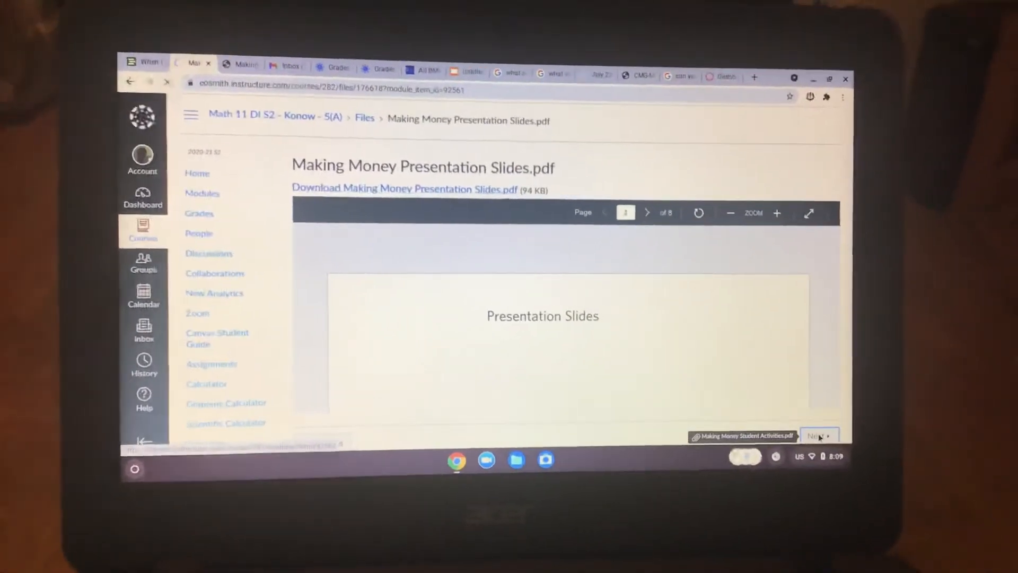
Go to the next module item, 'Making Money Student Activities.pdf'.
{"action": "left_click", "coordinate": [816, 435]}
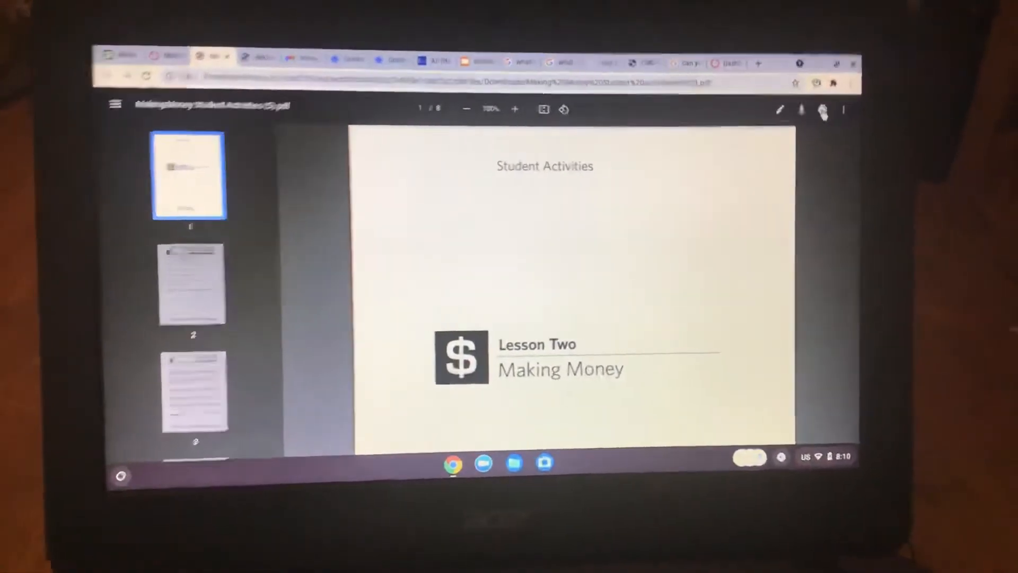
{"action": "left_click", "coordinate": [822, 111]}
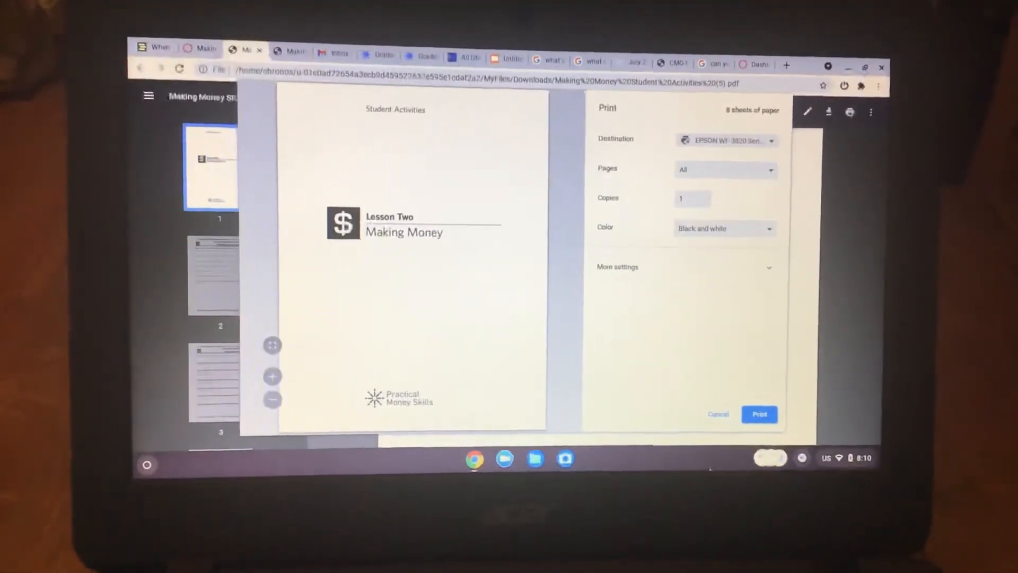
{"action": "left_click", "coordinate": [717, 414]}
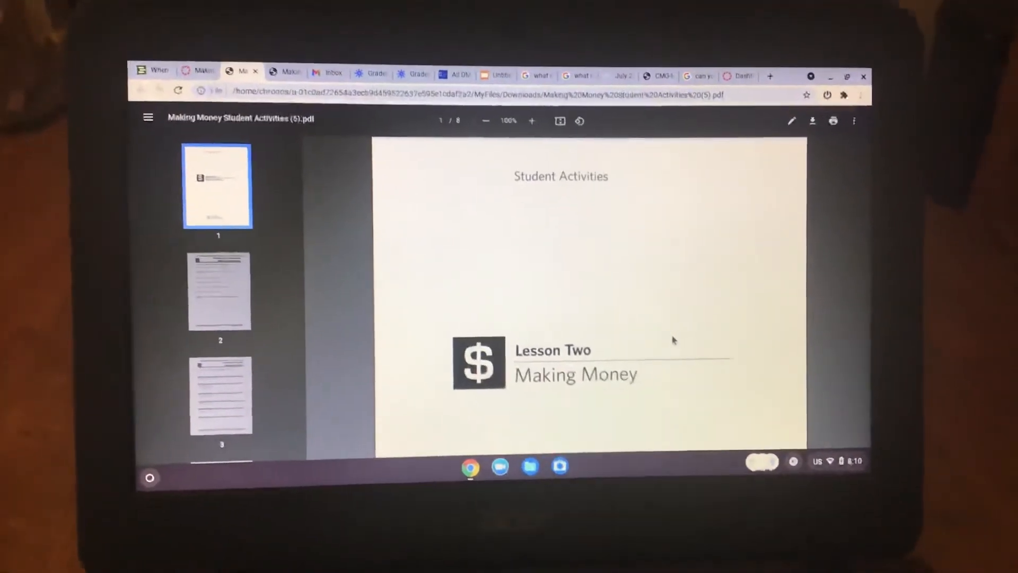
Scroll through the interests assessment, resume and pay stub worksheets toward page 8.
{"action": "scroll", "scroll_direction": "down", "scroll_amount": 3}
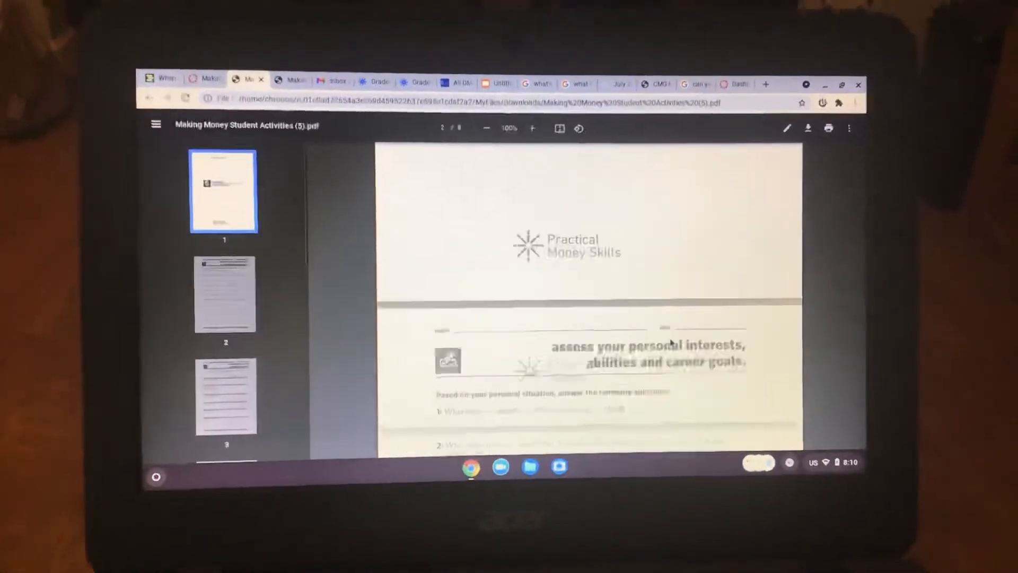
{"action": "scroll", "scroll_direction": "down", "scroll_amount": 3}
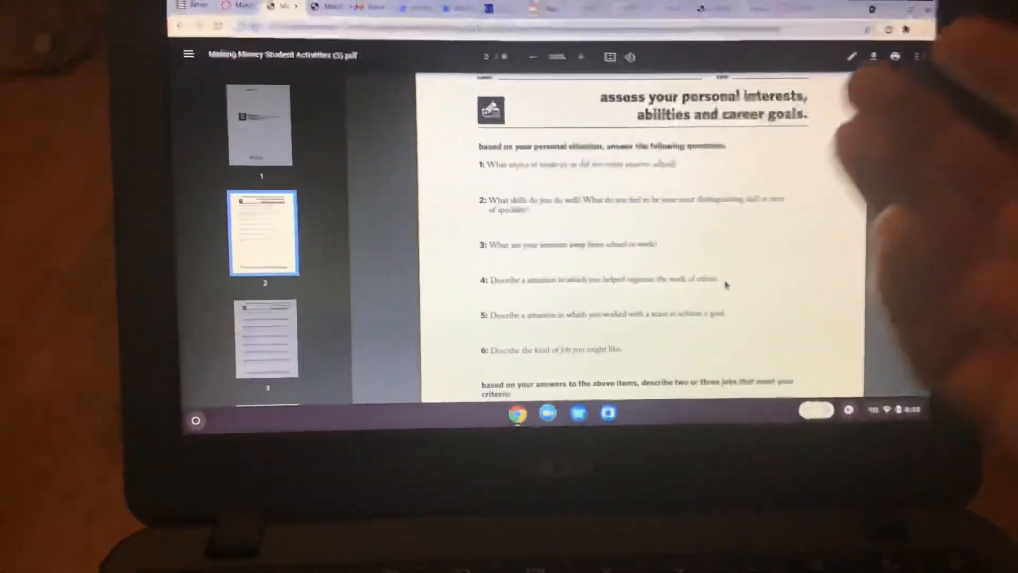
{"action": "scroll", "scroll_direction": "down", "scroll_amount": 3}
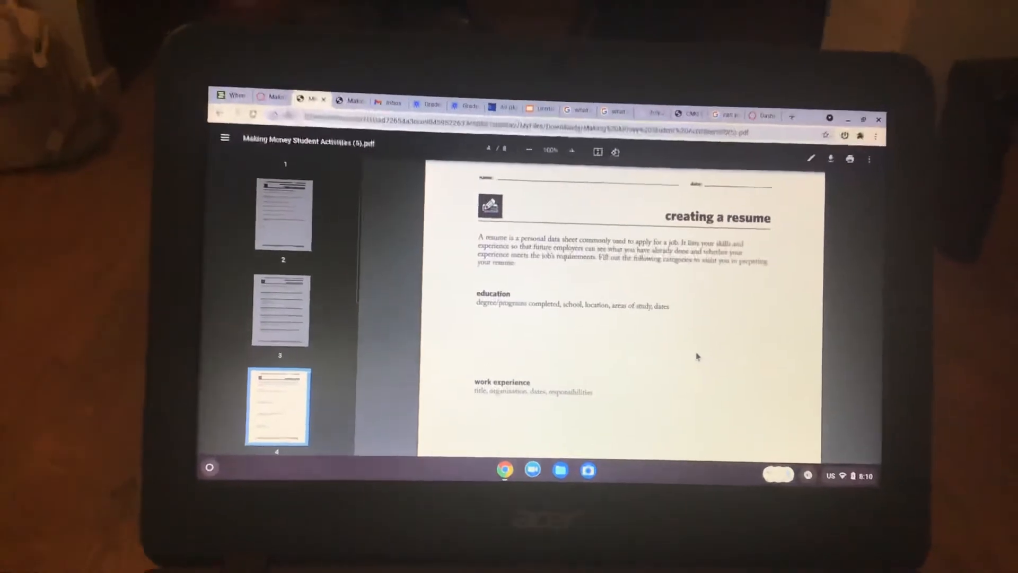
{"action": "scroll", "scroll_direction": "down", "scroll_amount": 3}
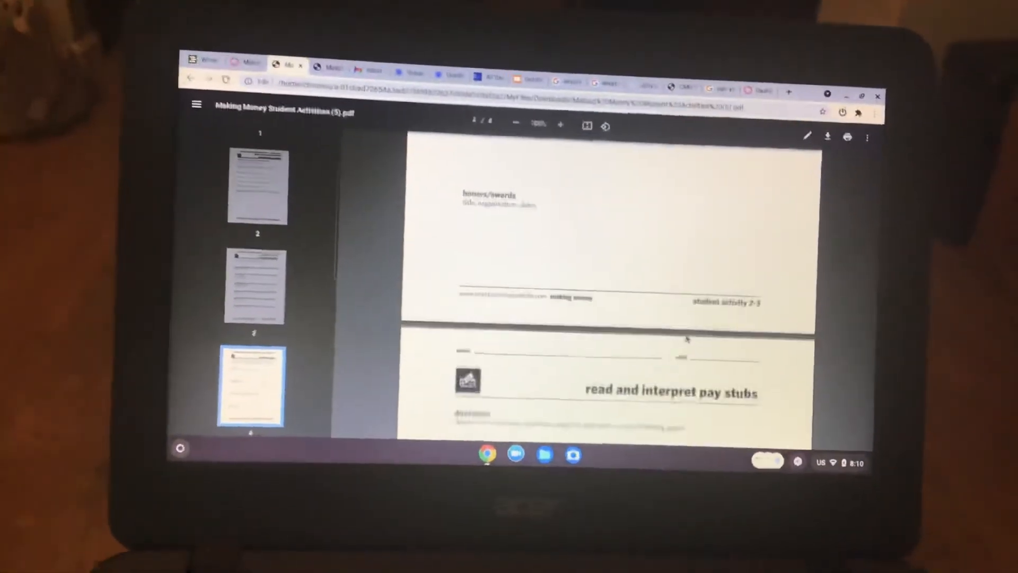
{"action": "scroll", "scroll_direction": "down", "scroll_amount": 3}
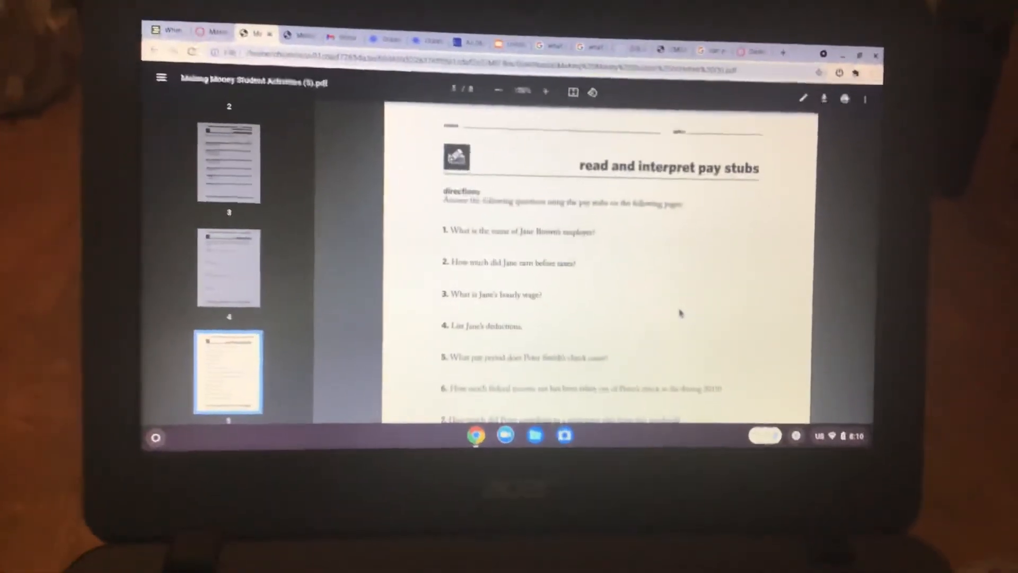
{"action": "scroll", "scroll_direction": "down", "scroll_amount": 3}
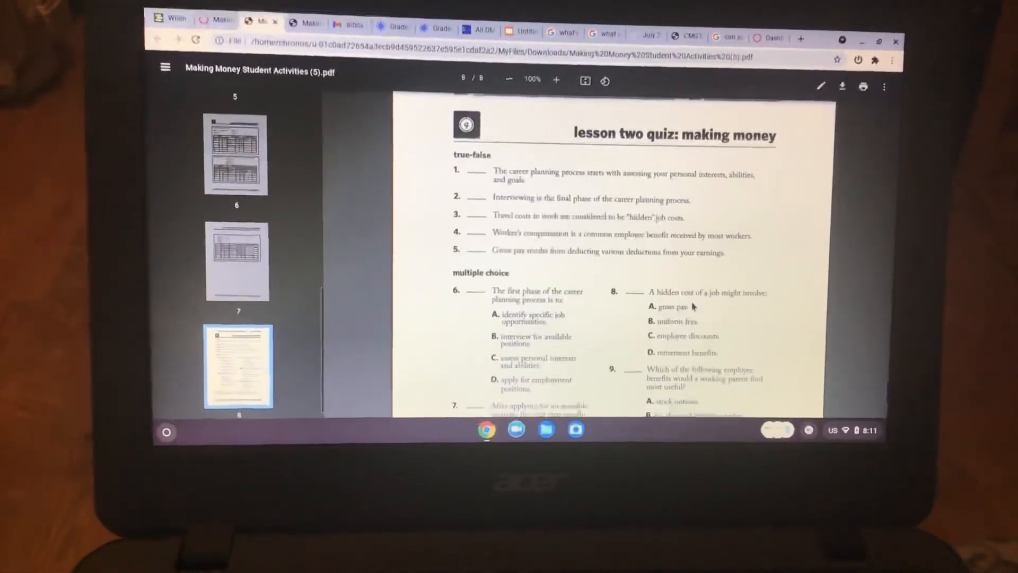
Scroll down the lesson two quiz to the case application question, then back up.
{"action": "scroll", "scroll_direction": "down", "scroll_amount": 3}
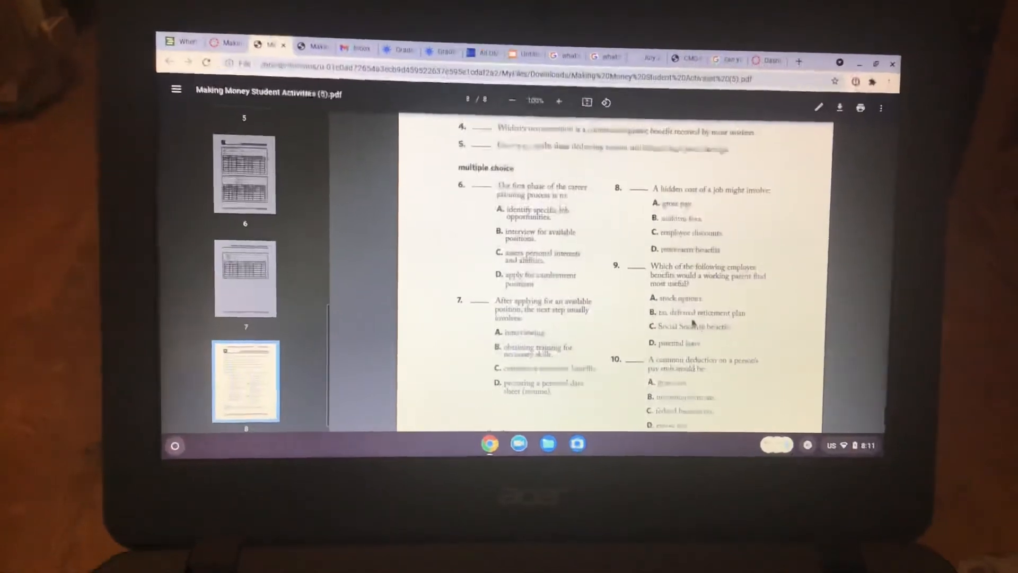
{"action": "scroll", "scroll_direction": "down", "scroll_amount": 3}
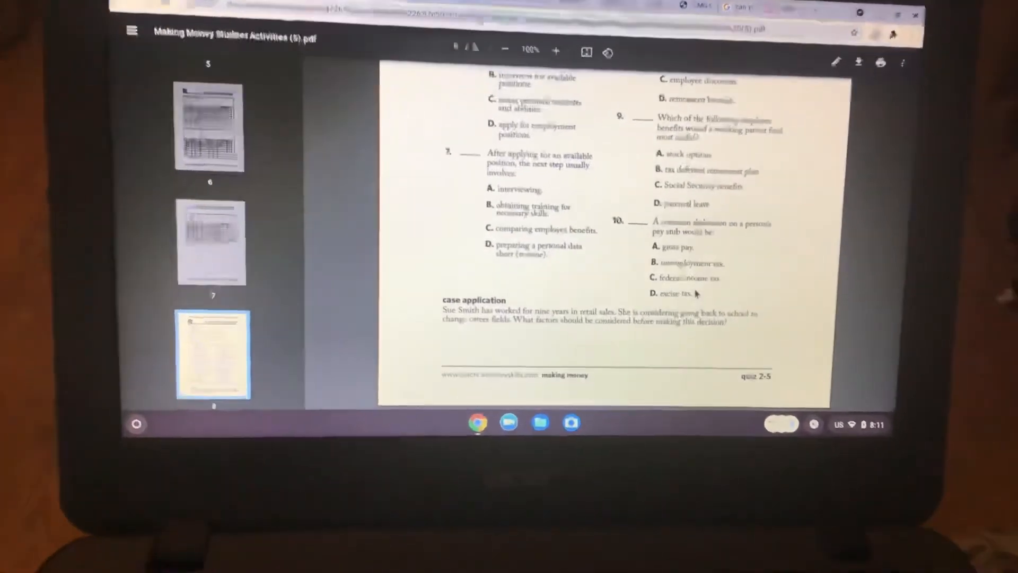
{"action": "scroll", "scroll_direction": "up", "scroll_amount": 3}
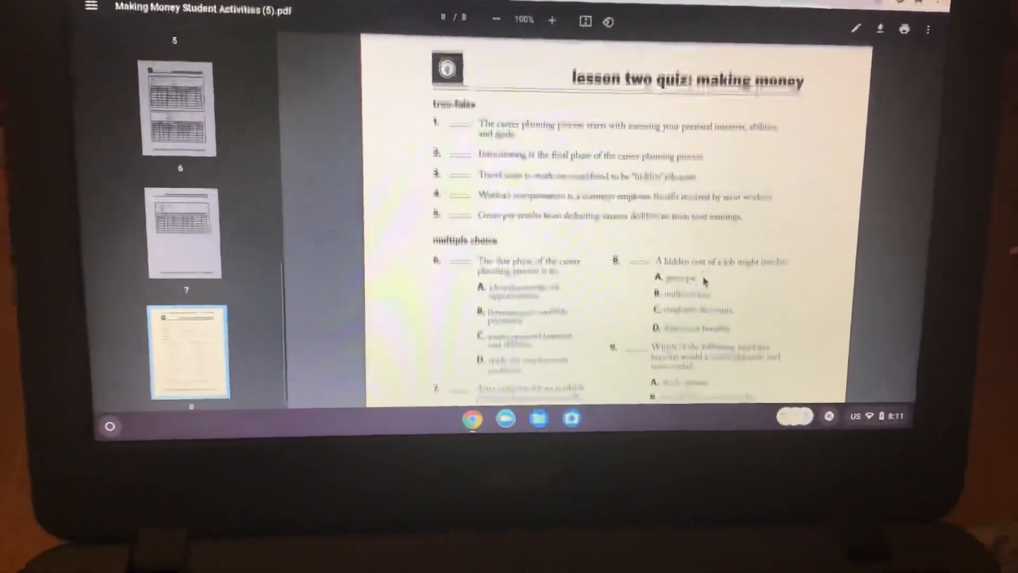